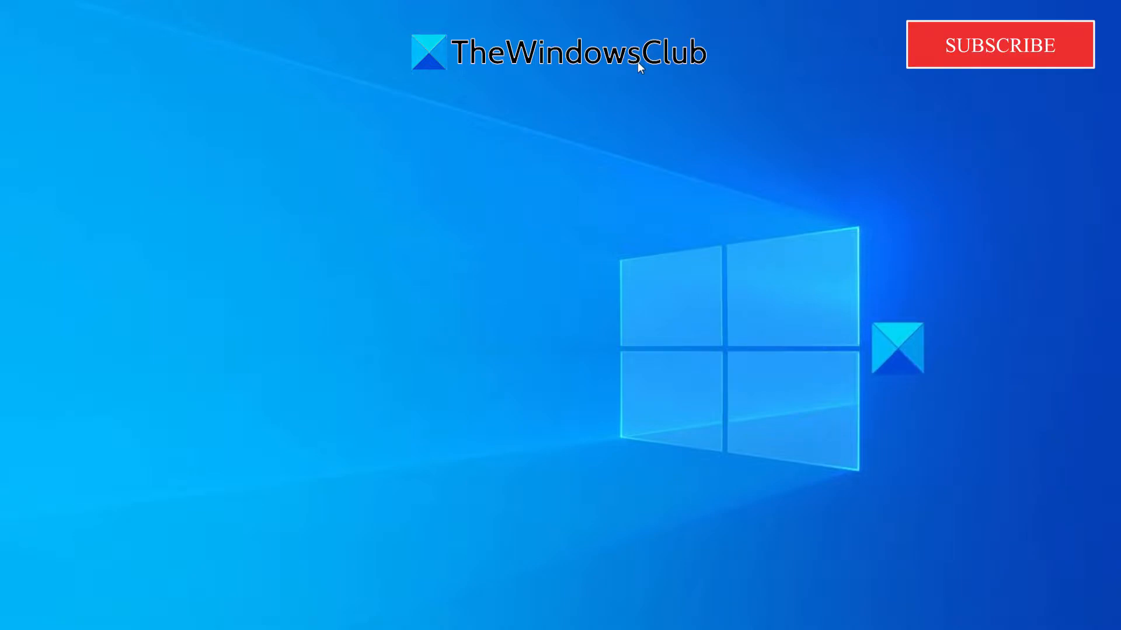
{"action": "mouse_move", "coordinate": [190, 191]}
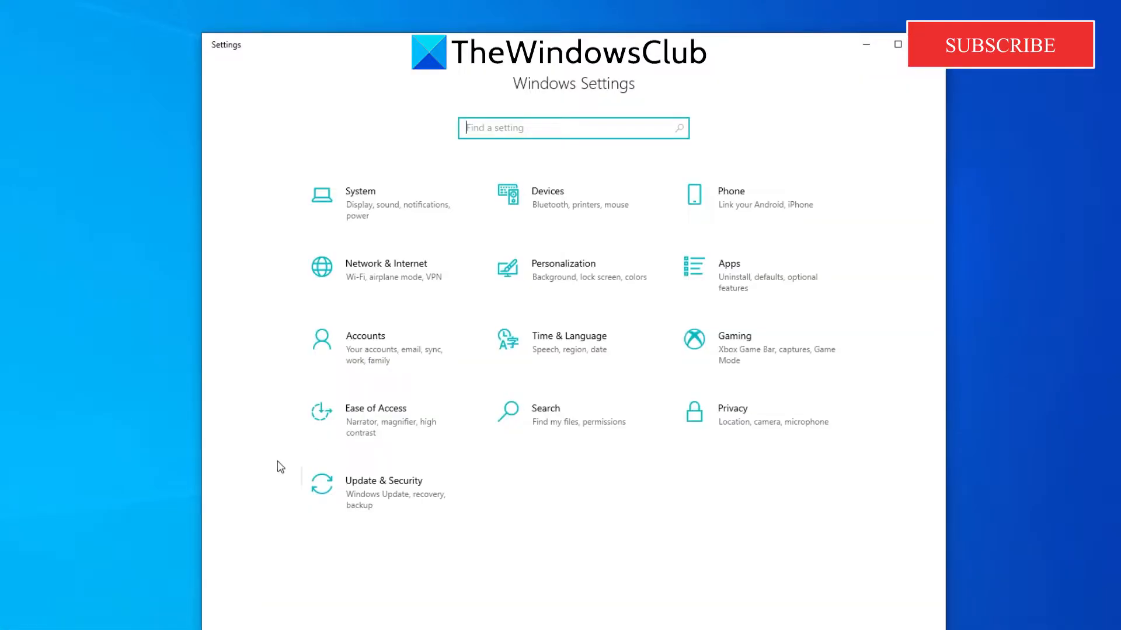
- Go to System > Display and scroll down to the Multiple displays links
{"action": "left_click", "coordinate": [361, 203]}
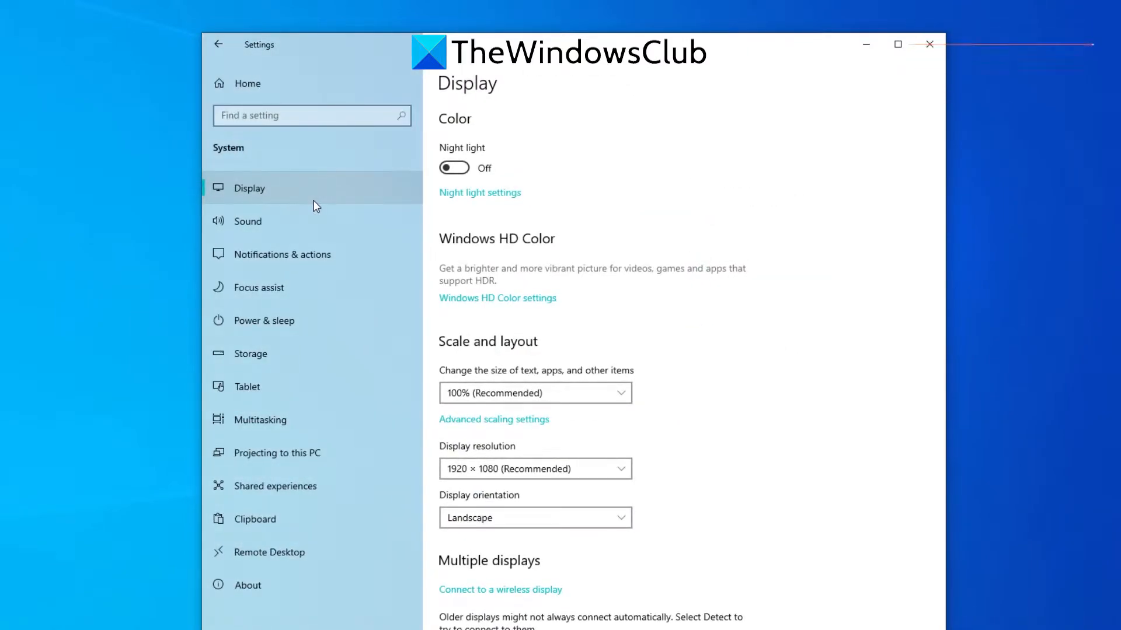
{"action": "mouse_move", "coordinate": [727, 285]}
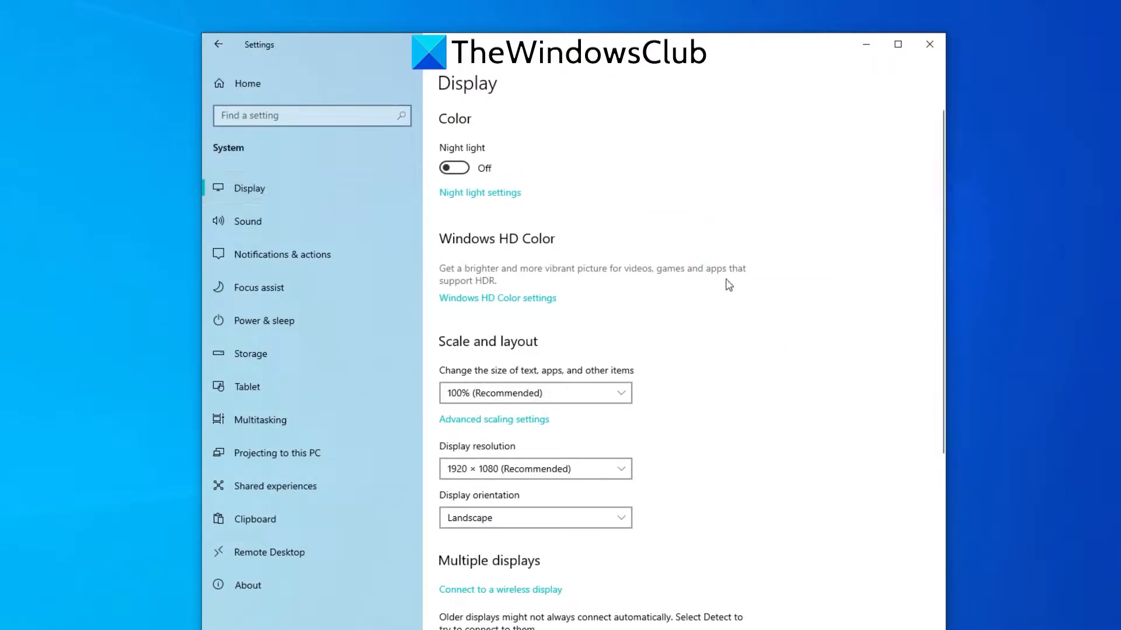
{"action": "scroll", "scroll_direction": "down", "scroll_amount": 3}
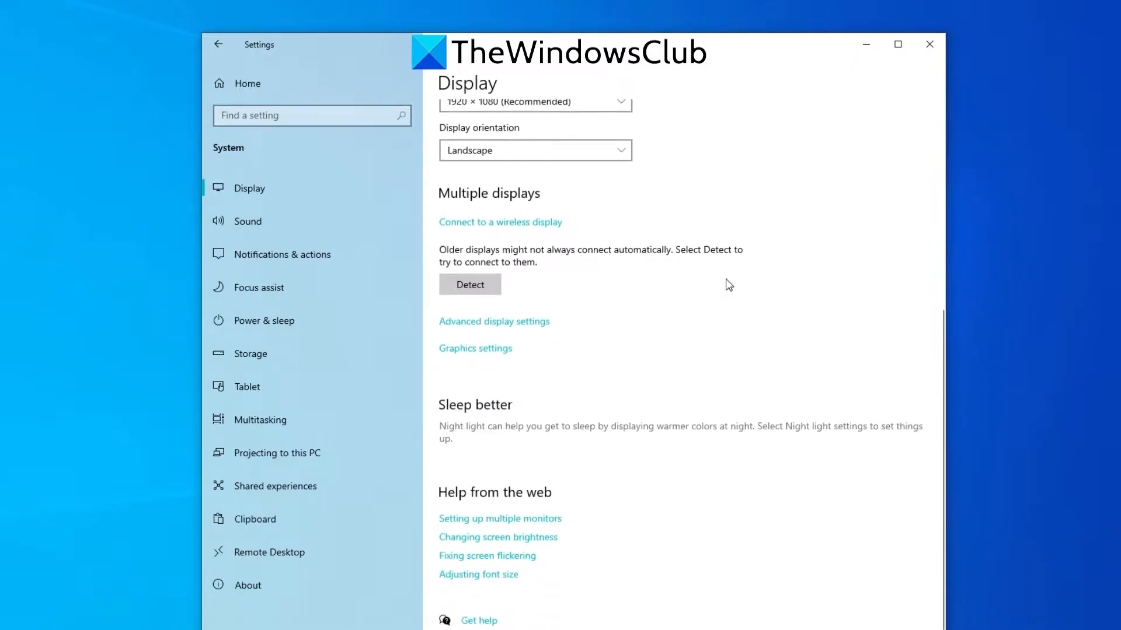
{"action": "mouse_move", "coordinate": [561, 331]}
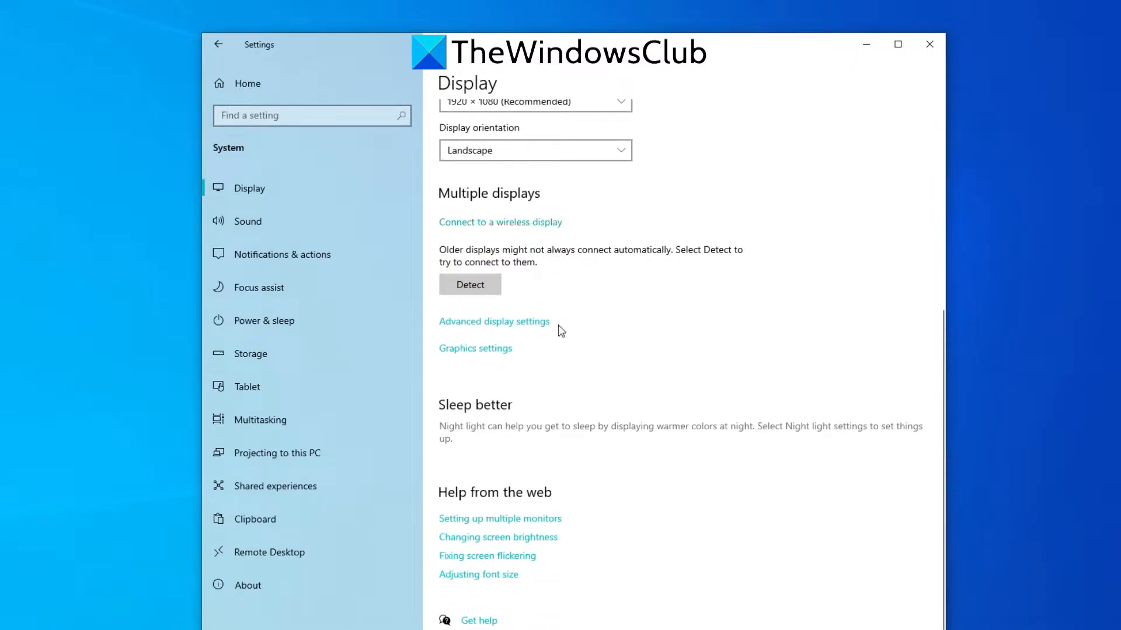
{"action": "mouse_move", "coordinate": [489, 357]}
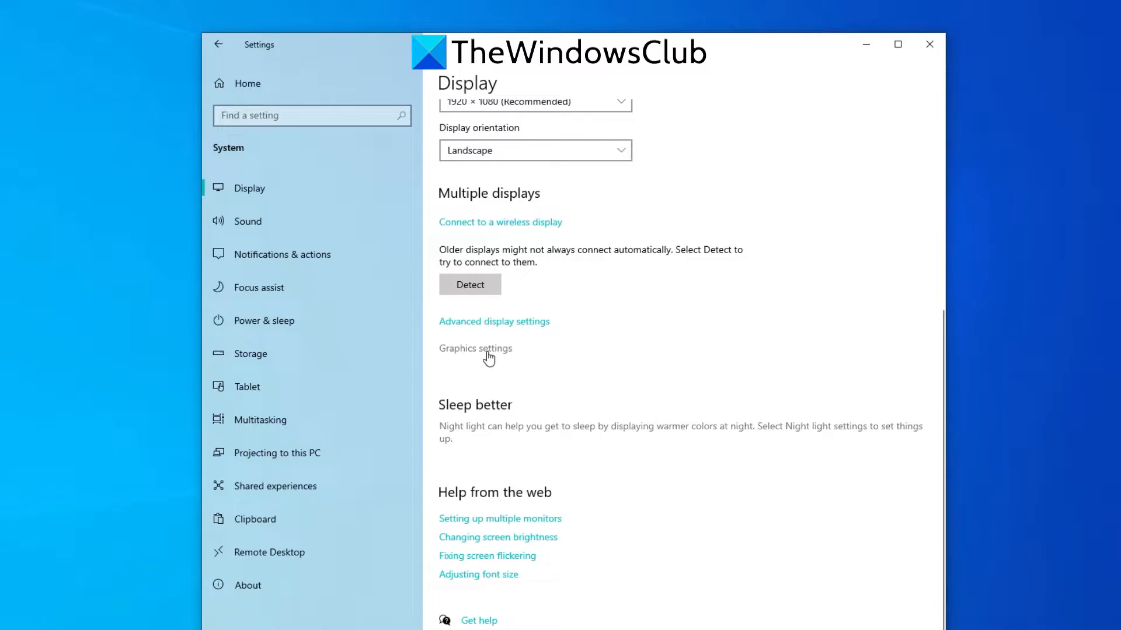
- Open Graphics settings and confirm Hardware-accelerated GPU scheduling is On
{"action": "left_click", "coordinate": [475, 348]}
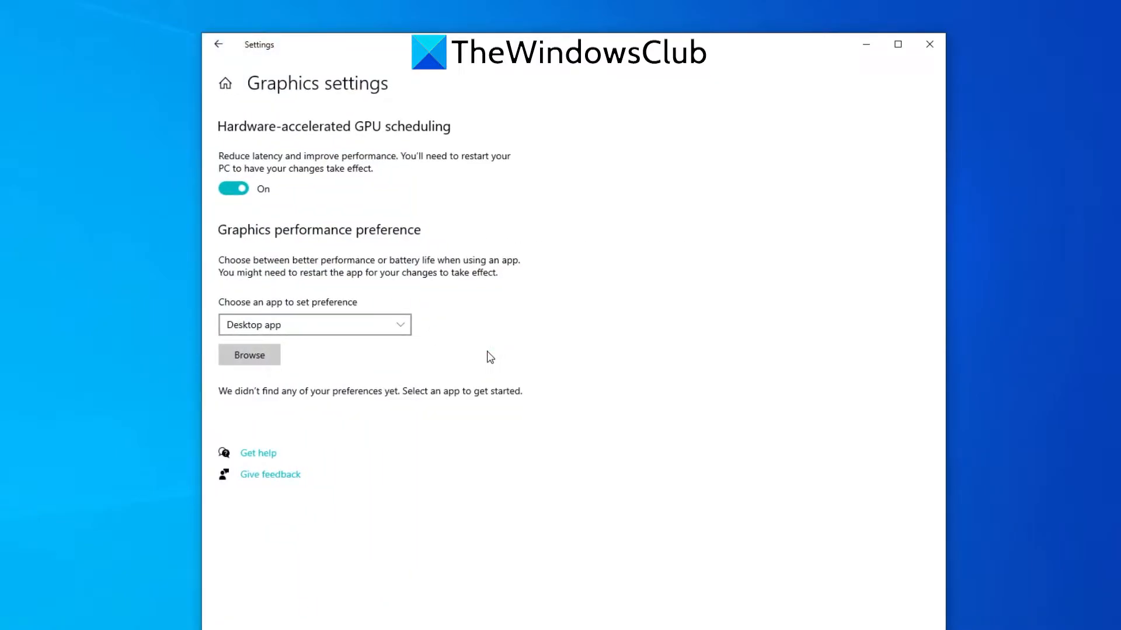
{"action": "mouse_move", "coordinate": [239, 170]}
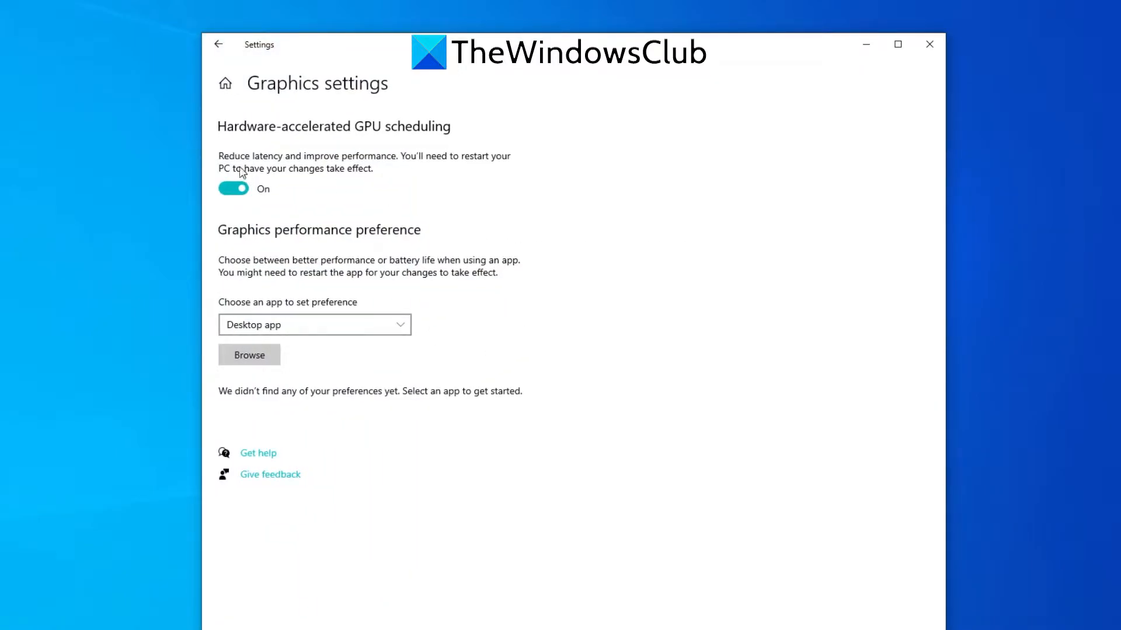
{"action": "mouse_move", "coordinate": [415, 134]}
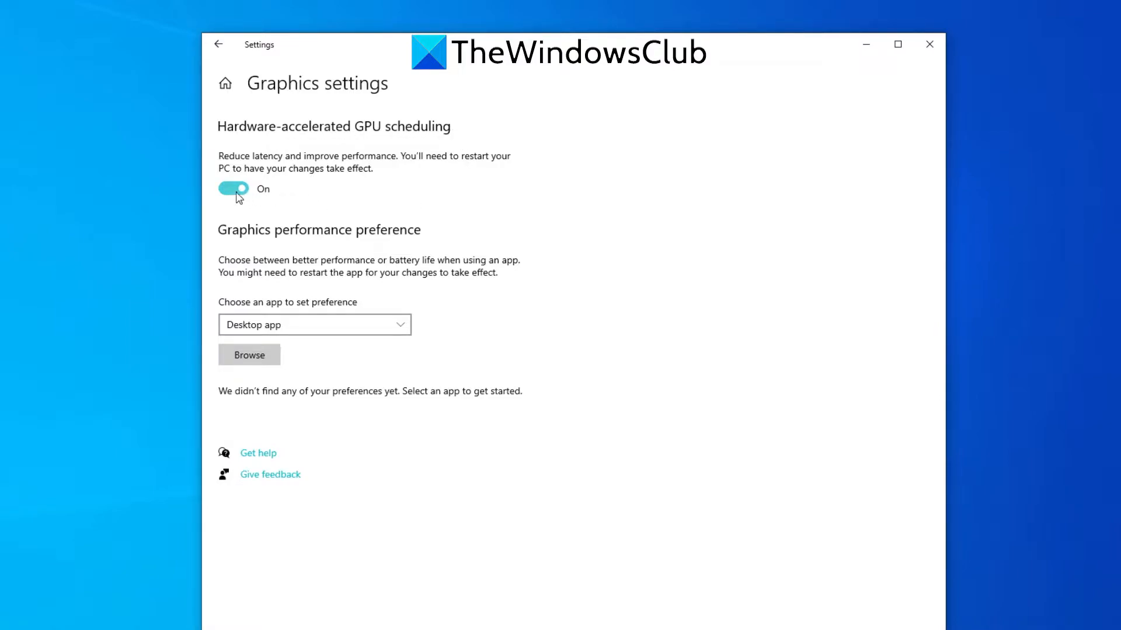
{"action": "mouse_move", "coordinate": [301, 207]}
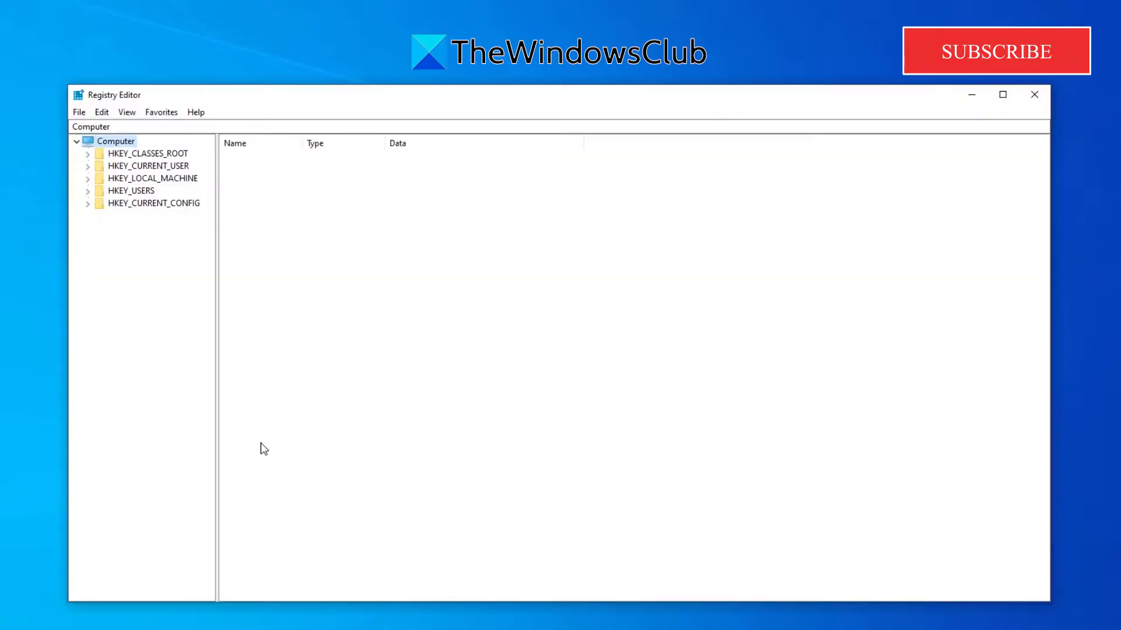
{"action": "mouse_move", "coordinate": [93, 180]}
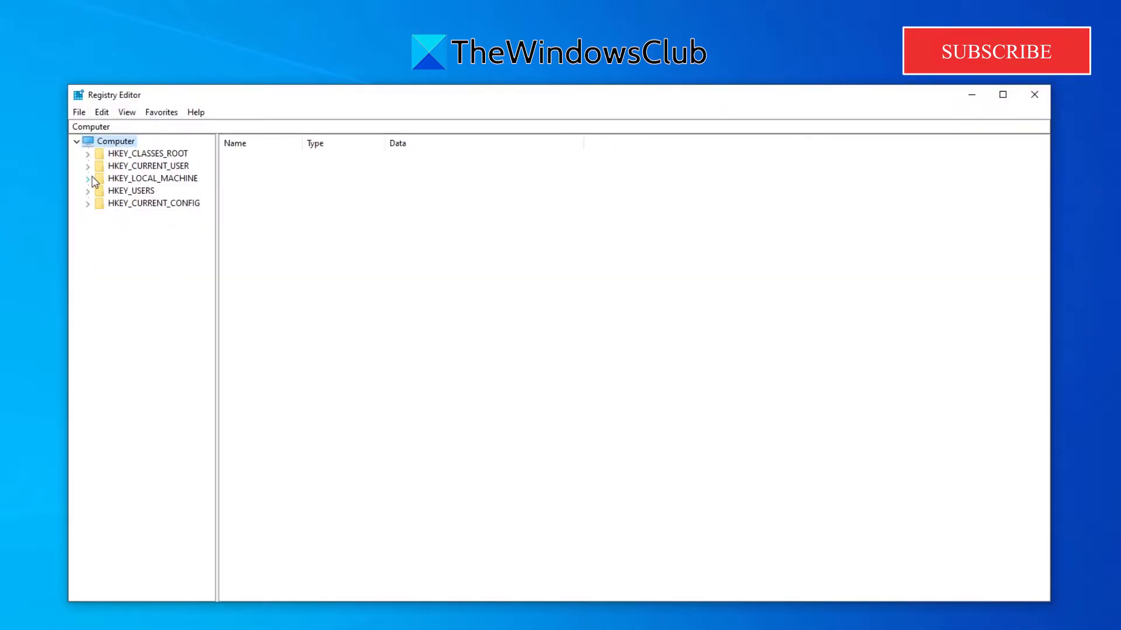
- Navigate to HKEY_LOCAL_MACHINE\SYSTEM\CurrentControlSet\Control\GraphicsDrivers and show its values
{"action": "left_click", "coordinate": [88, 177]}
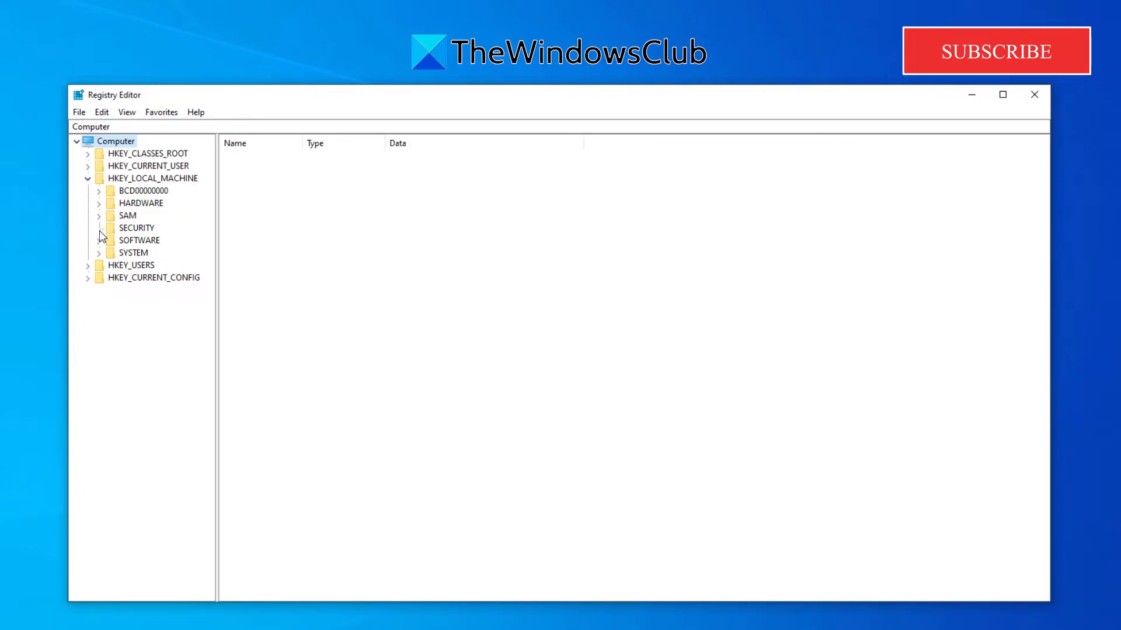
{"action": "left_click", "coordinate": [98, 252]}
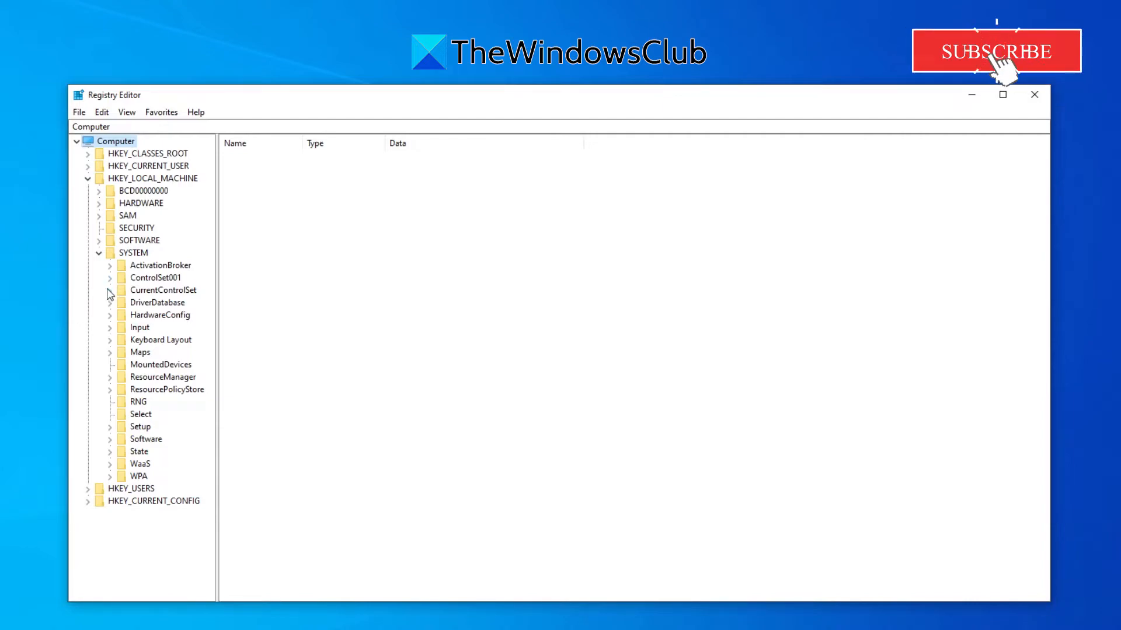
{"action": "left_click", "coordinate": [109, 290]}
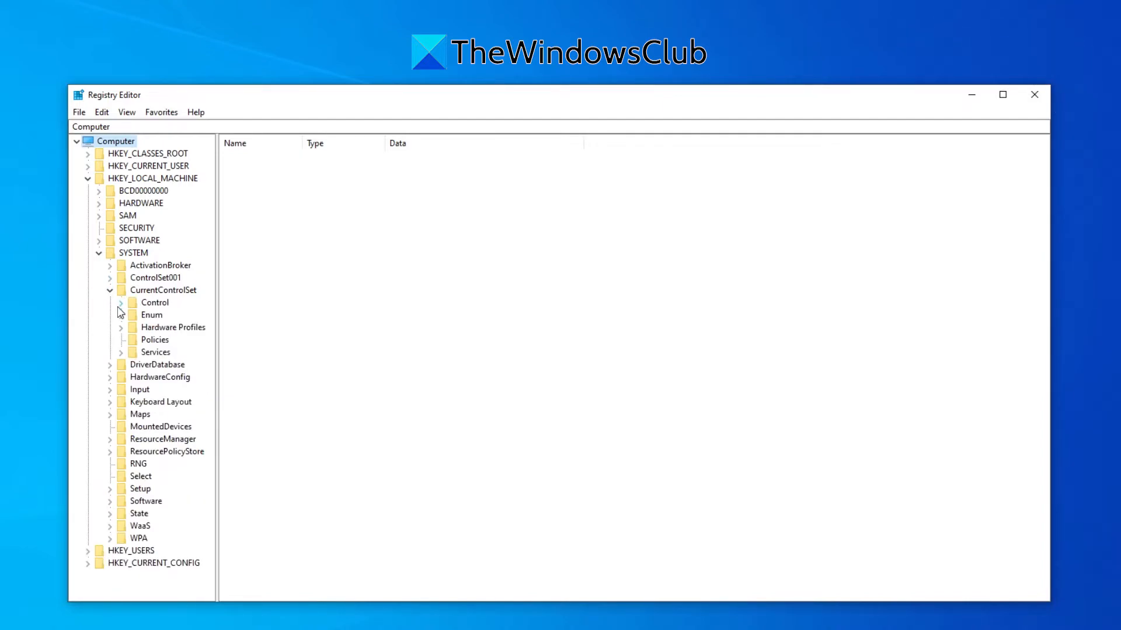
{"action": "left_click", "coordinate": [120, 302]}
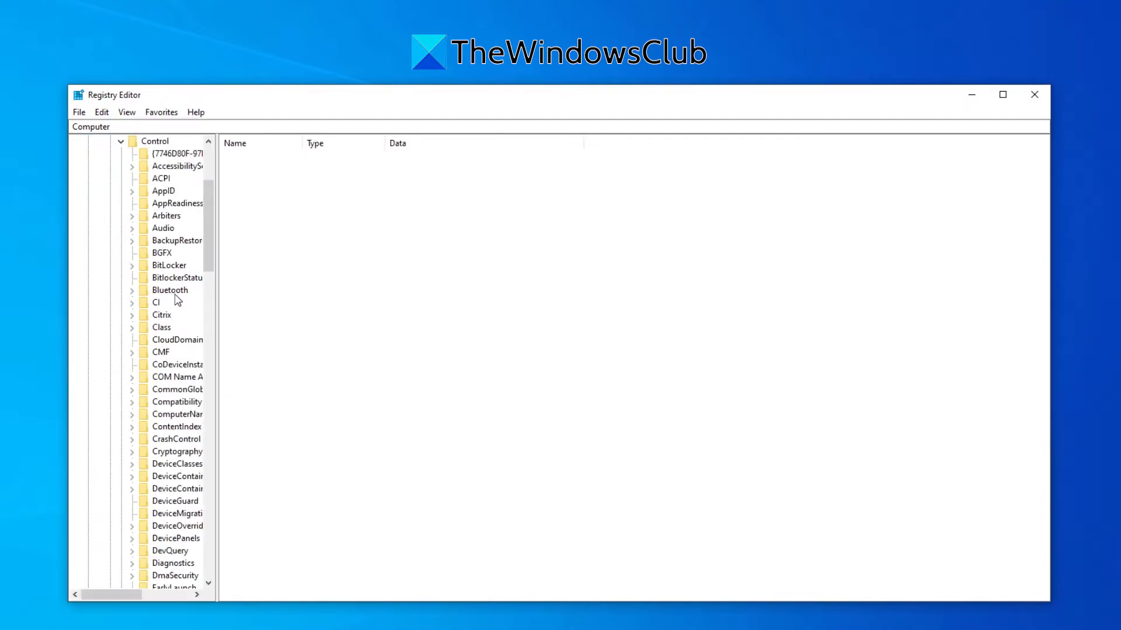
{"action": "scroll", "scroll_direction": "down", "scroll_amount": 3}
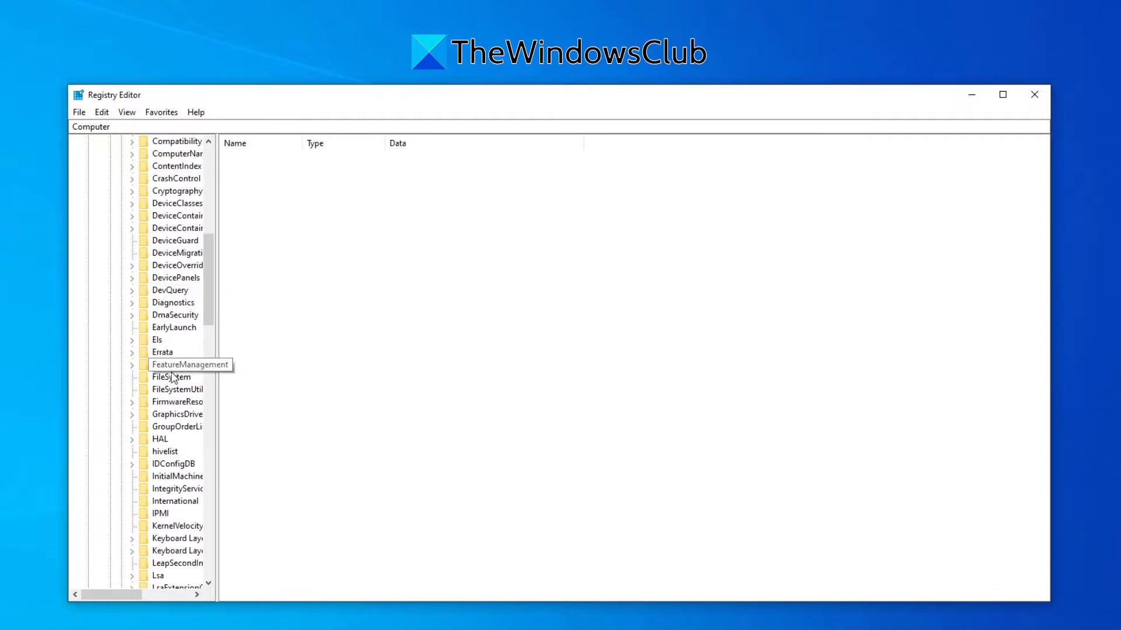
{"action": "left_click", "coordinate": [177, 414]}
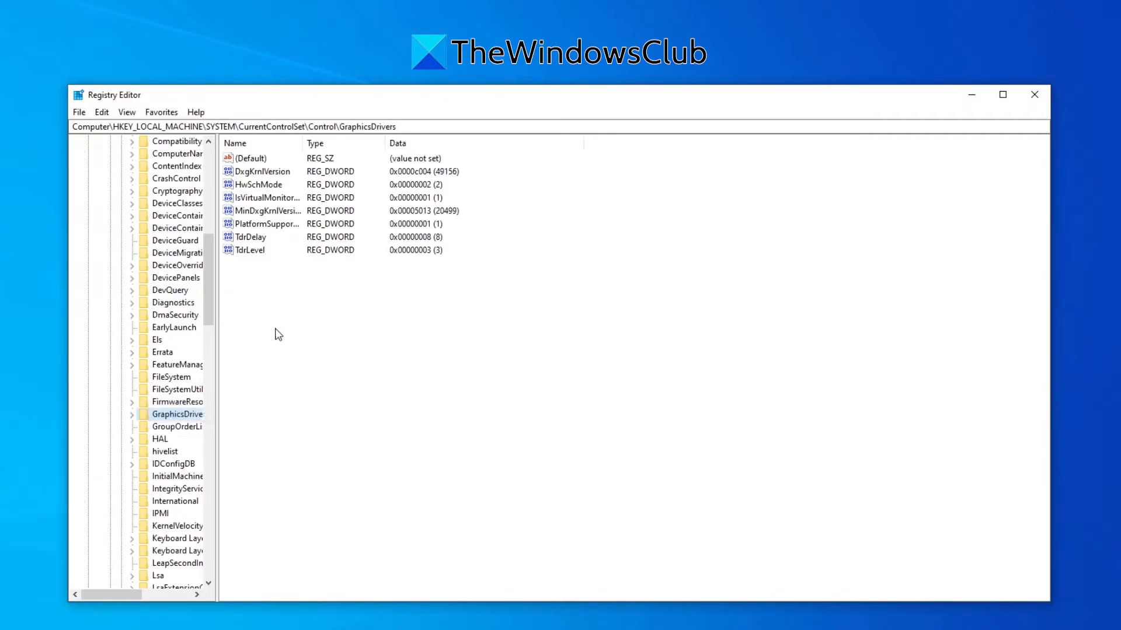
{"action": "mouse_move", "coordinate": [253, 193]}
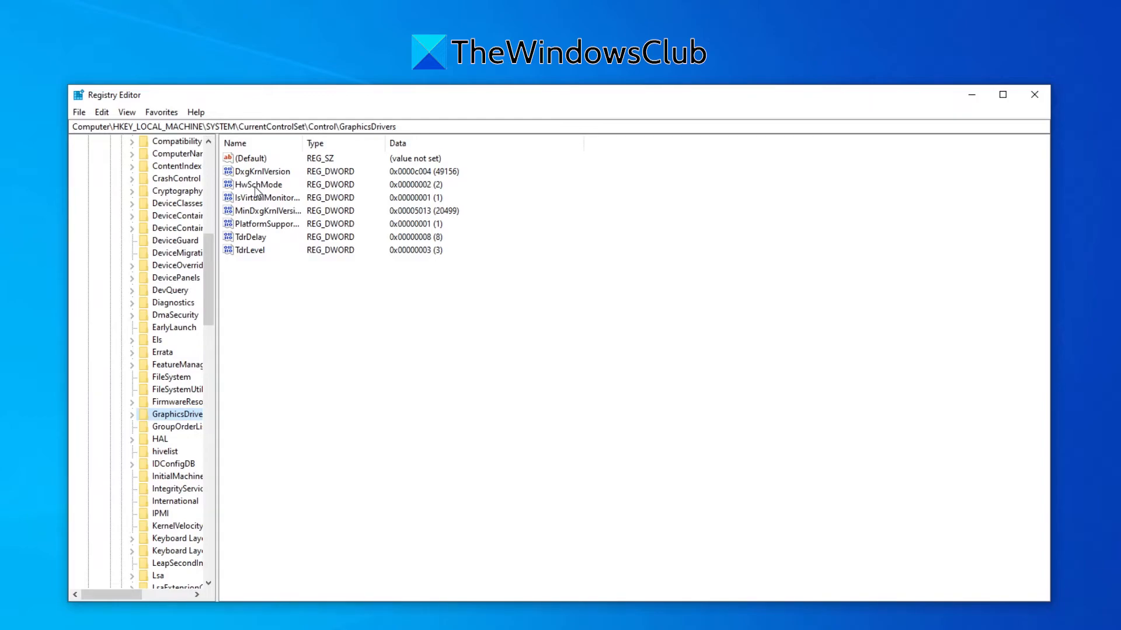
- Edit the HwSchMode value, keeping its data at 2, and confirm
{"action": "double_click", "coordinate": [259, 184]}
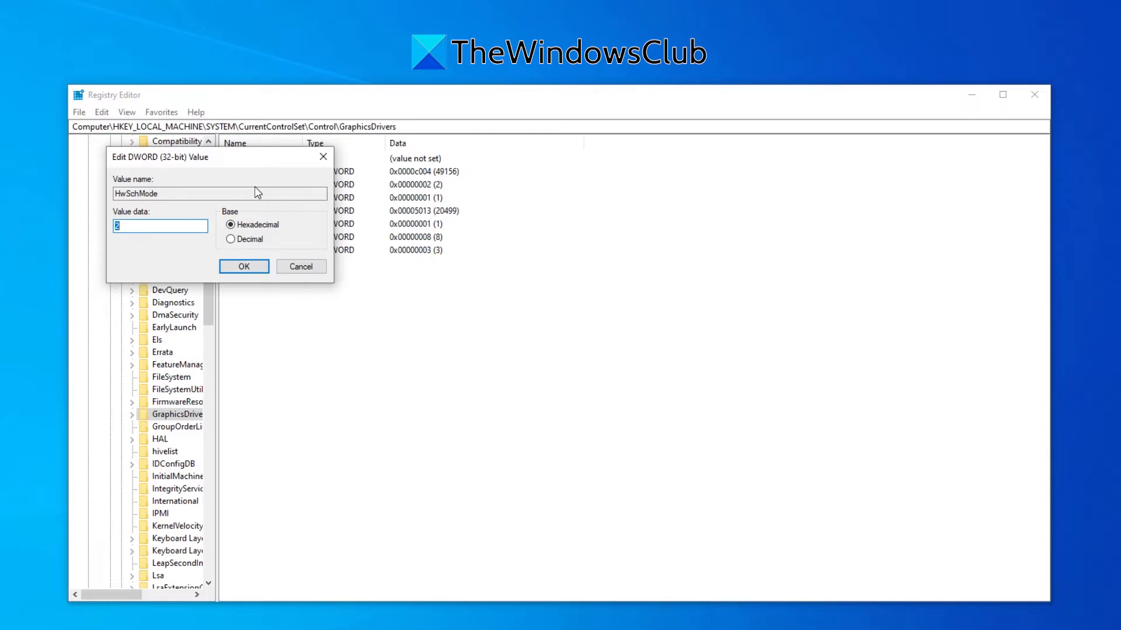
{"action": "left_click", "coordinate": [244, 266]}
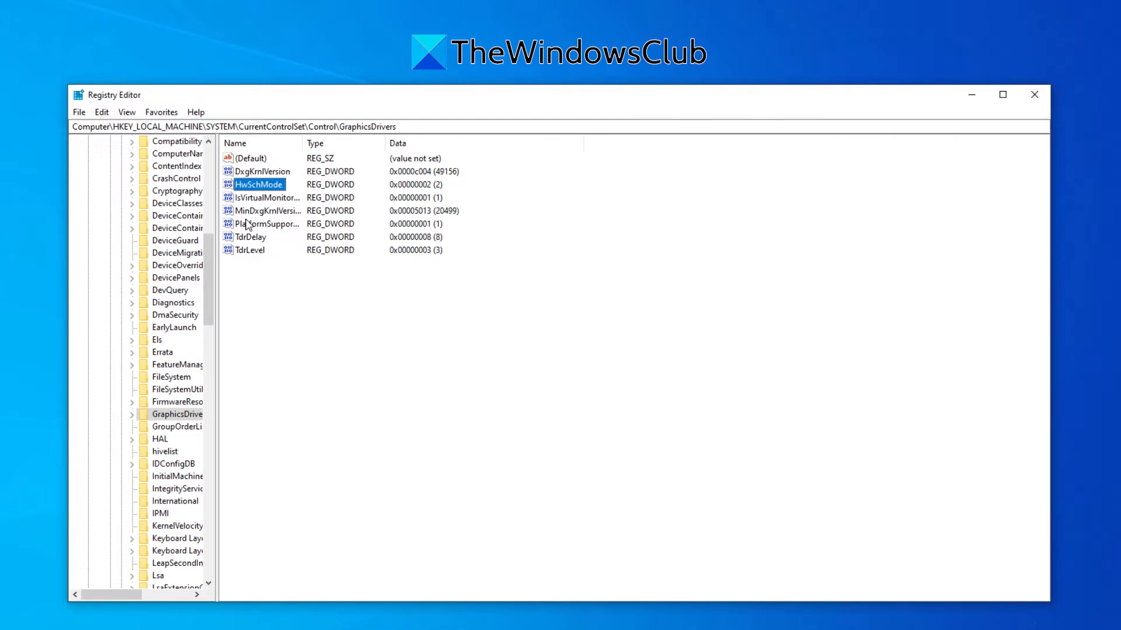
{"action": "double_click", "coordinate": [256, 184]}
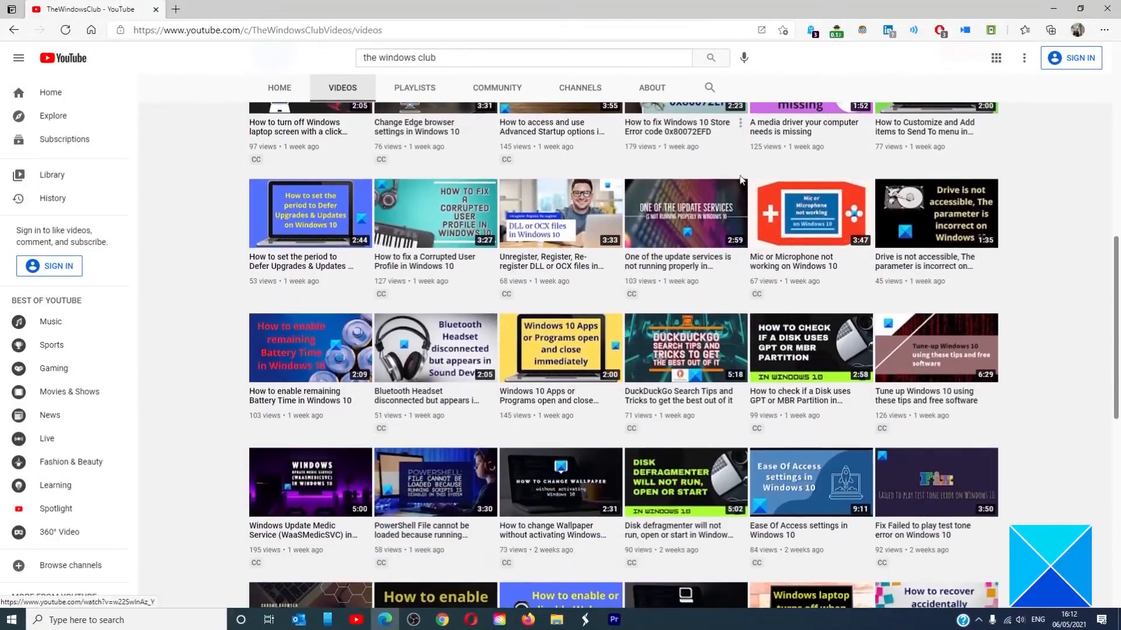
- Scroll through the YouTube channel's grid of Windows how-to videos
{"action": "scroll", "scroll_direction": "down", "scroll_amount": 3}
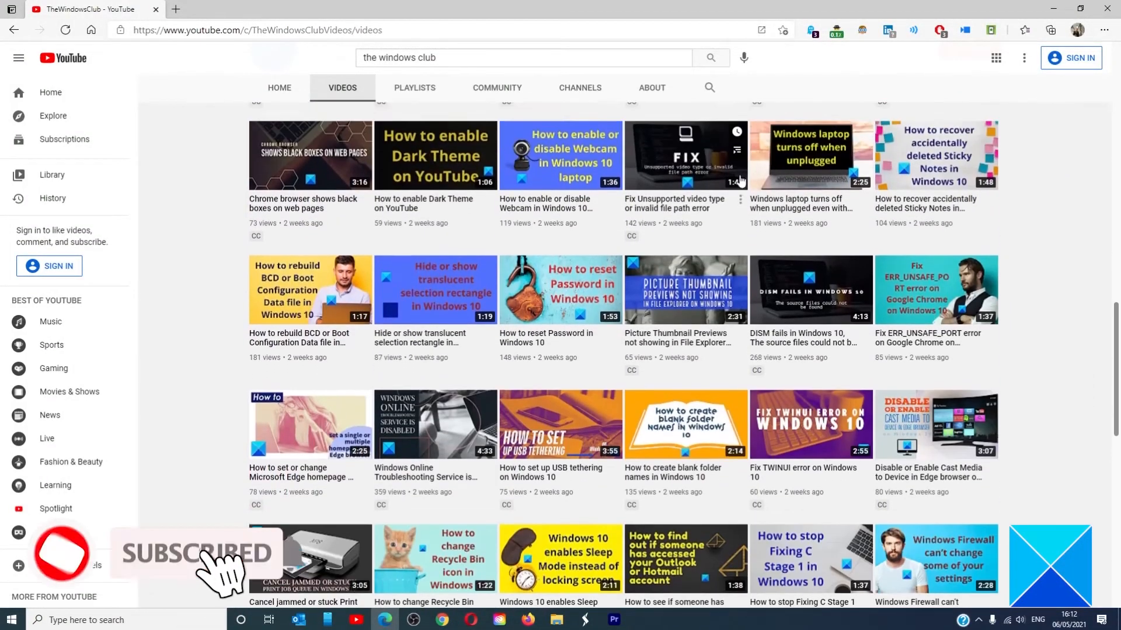
{"action": "scroll", "scroll_direction": "down", "scroll_amount": 3}
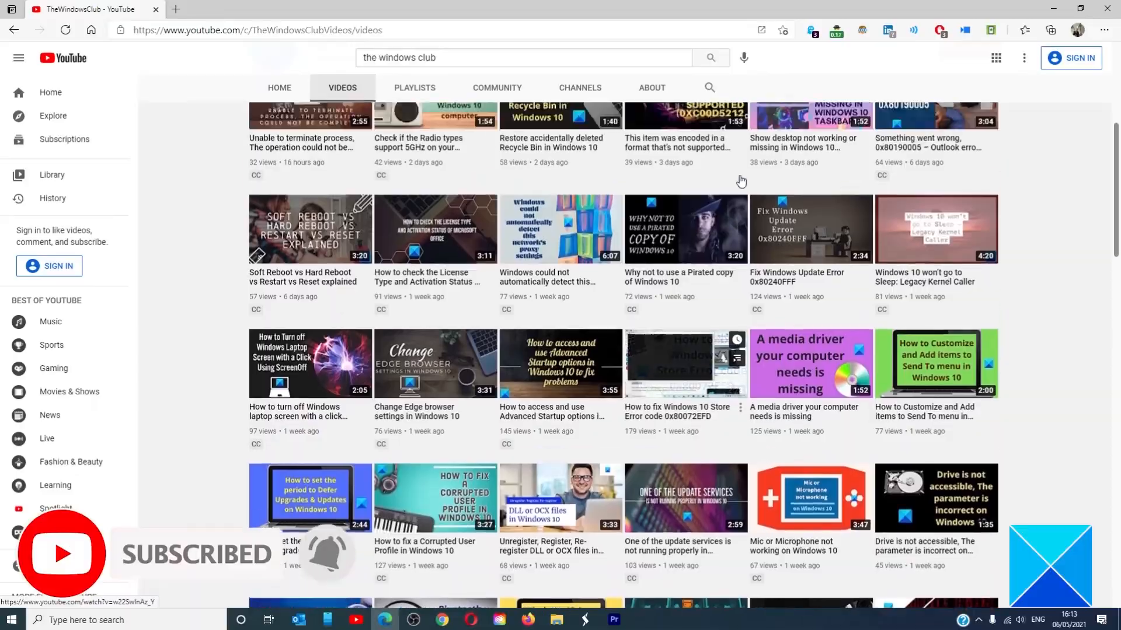